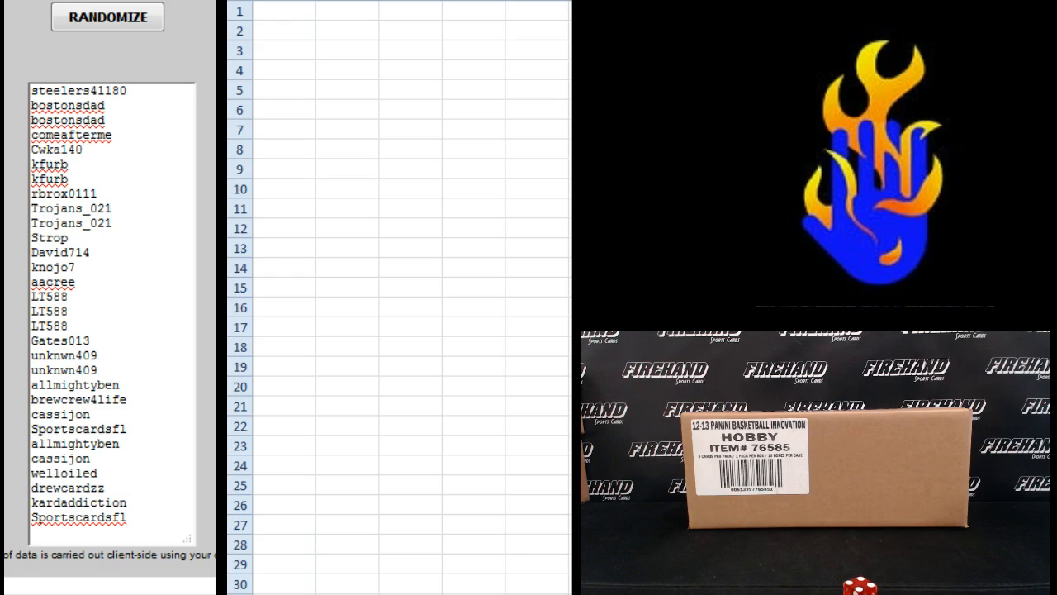
left_click(105, 17)
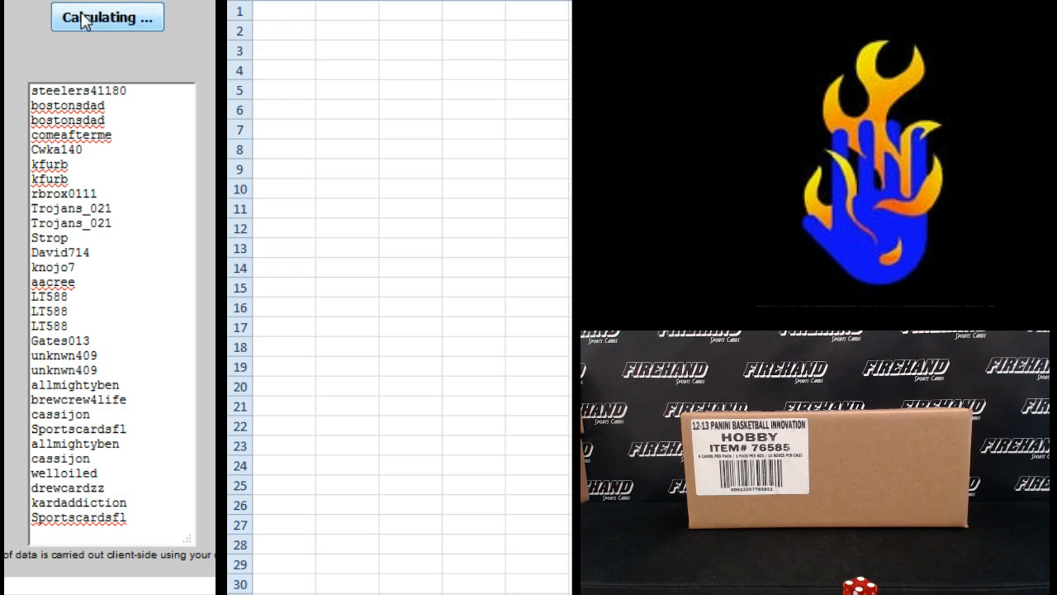
left_click(106, 16)
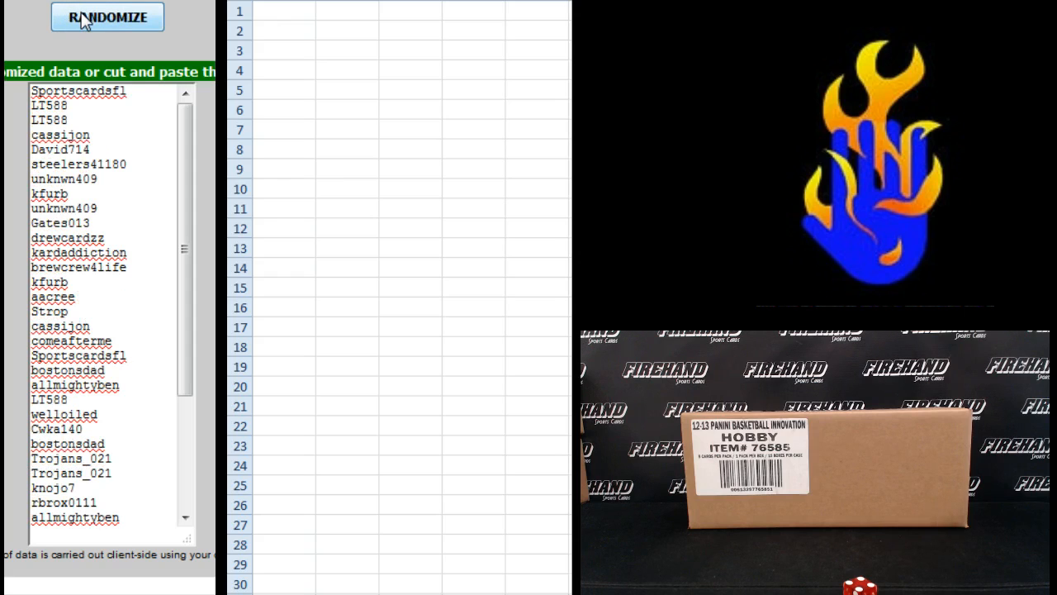
left_click(105, 16)
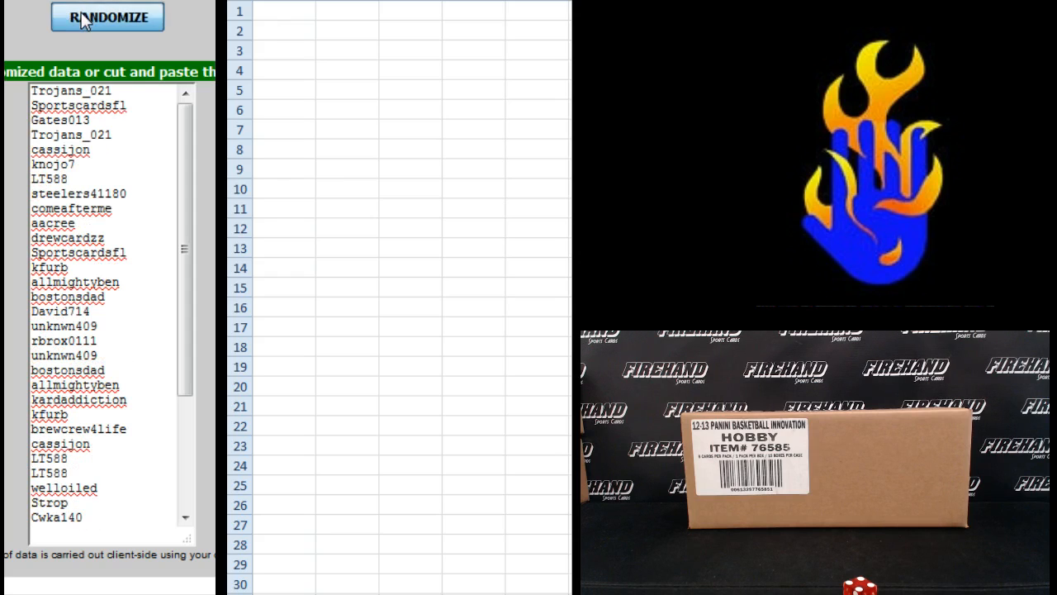
left_click(106, 16)
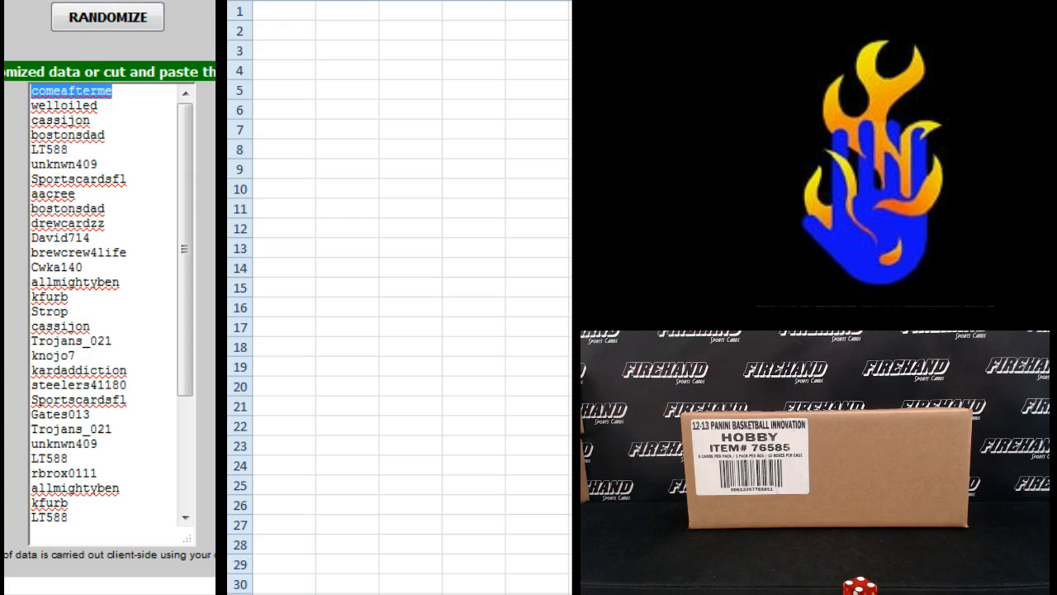
right_click(74, 330)
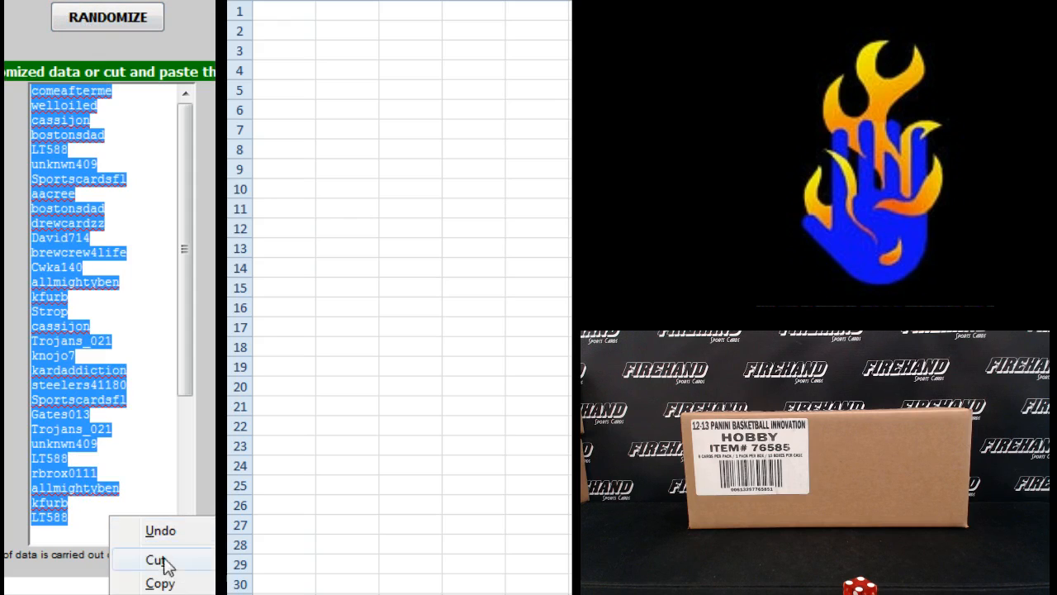
left_click(512, 46)
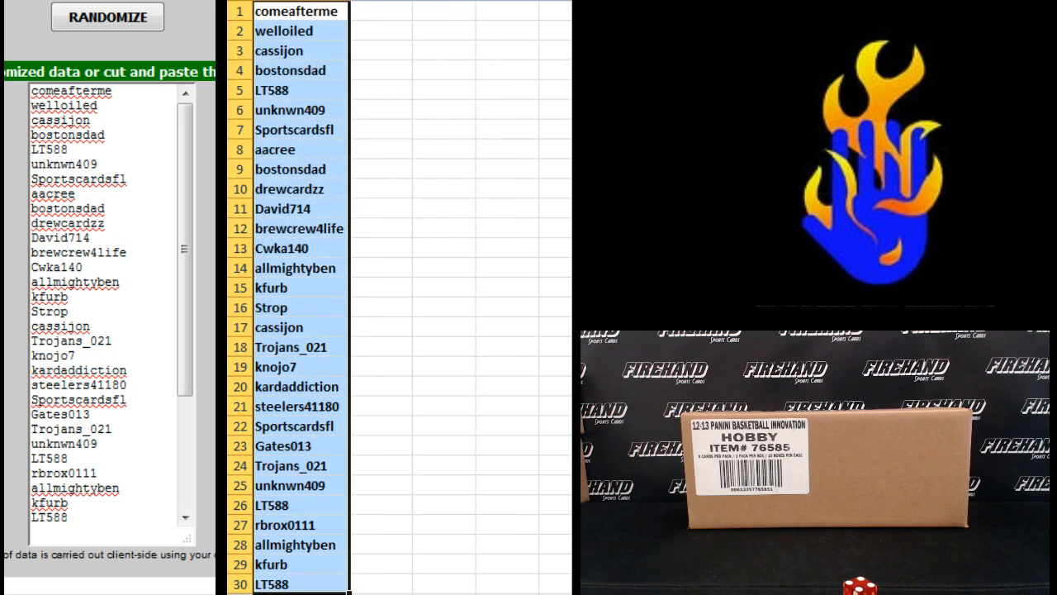
Step: Reshuffle the NBA team names five times into an order beginning warriors, hawks, twolves
left_click(107, 16)
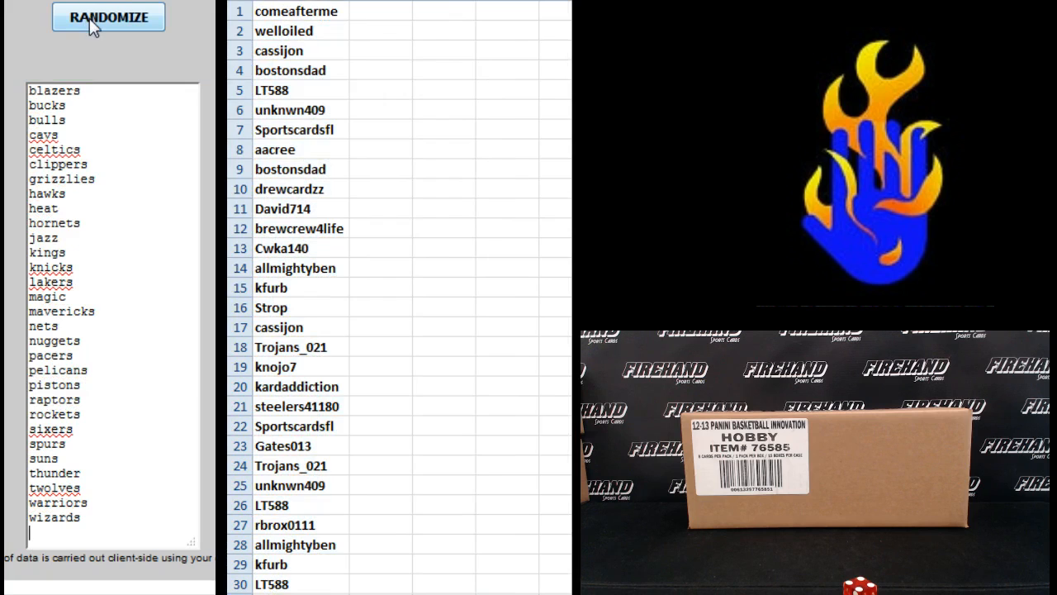
left_click(109, 16)
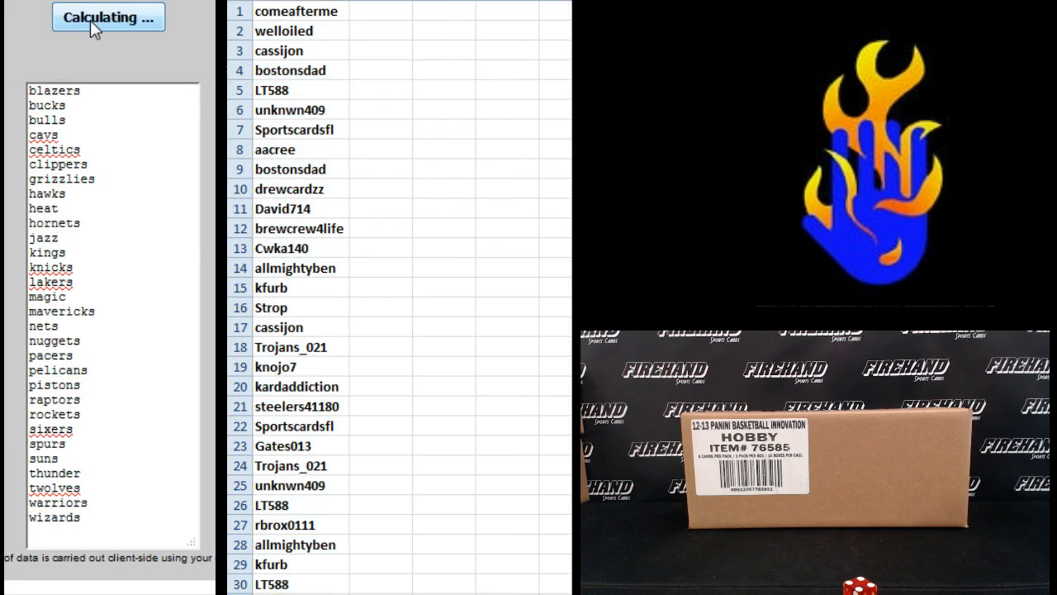
left_click(109, 17)
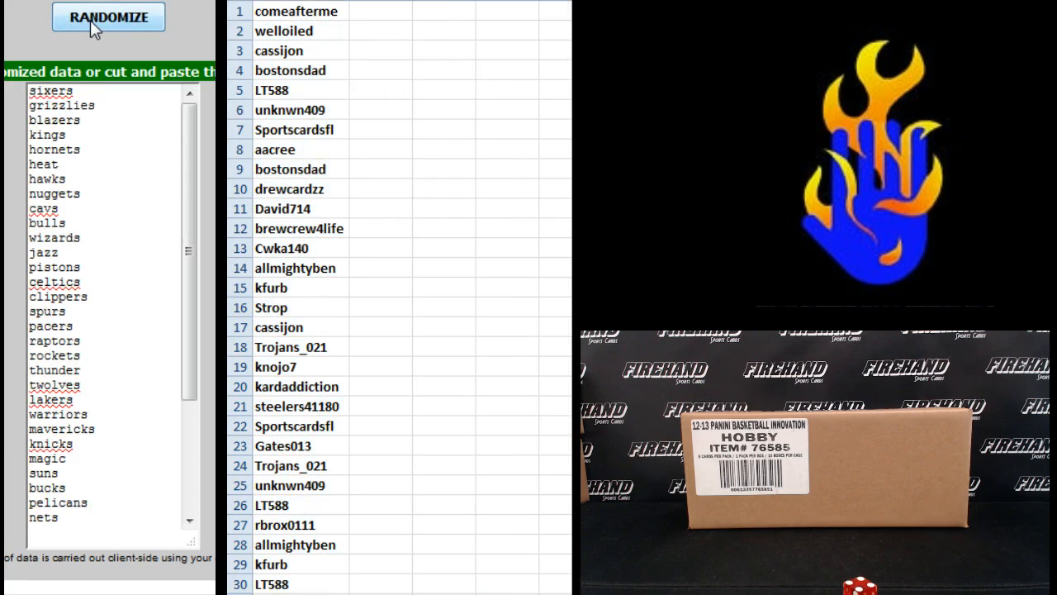
left_click(109, 17)
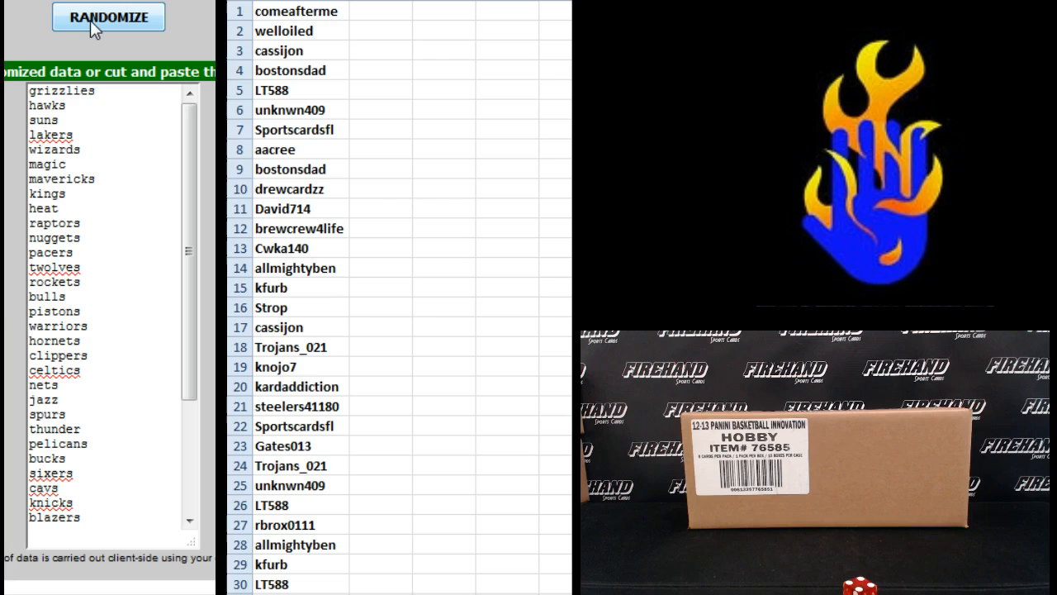
left_click(109, 17)
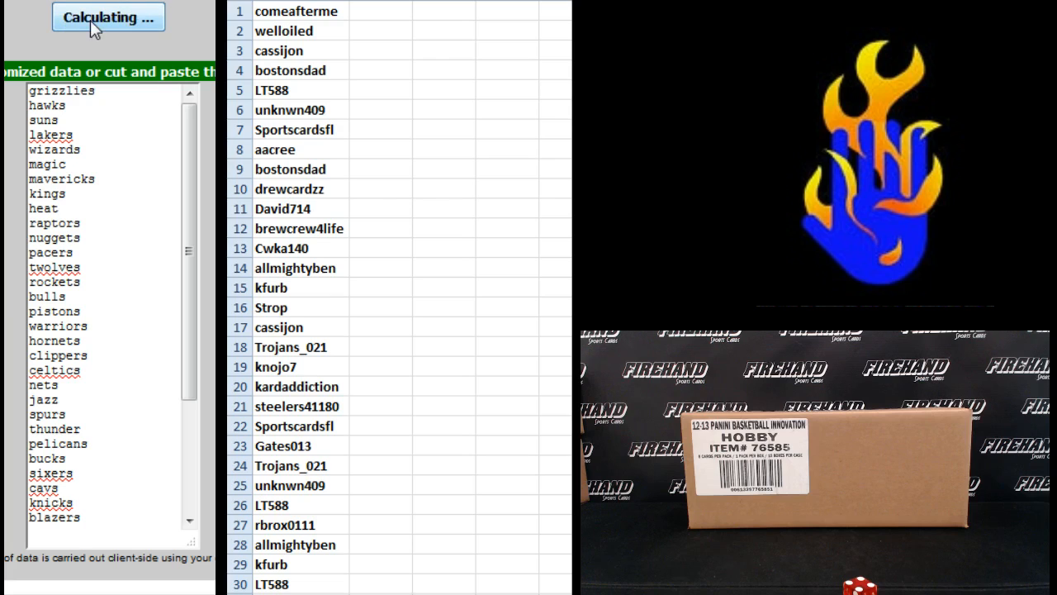
left_click(107, 17)
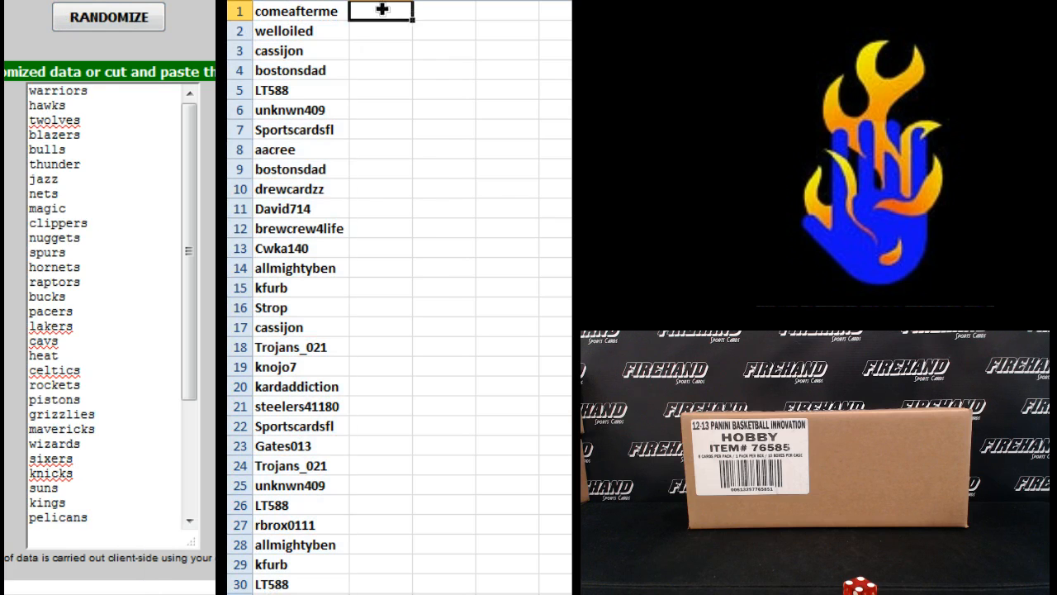
Step: Paste the shuffled teams into column B and read down the first pairings (LTS88–bulls, Sportscardsfl–jazz)
left_click(109, 16)
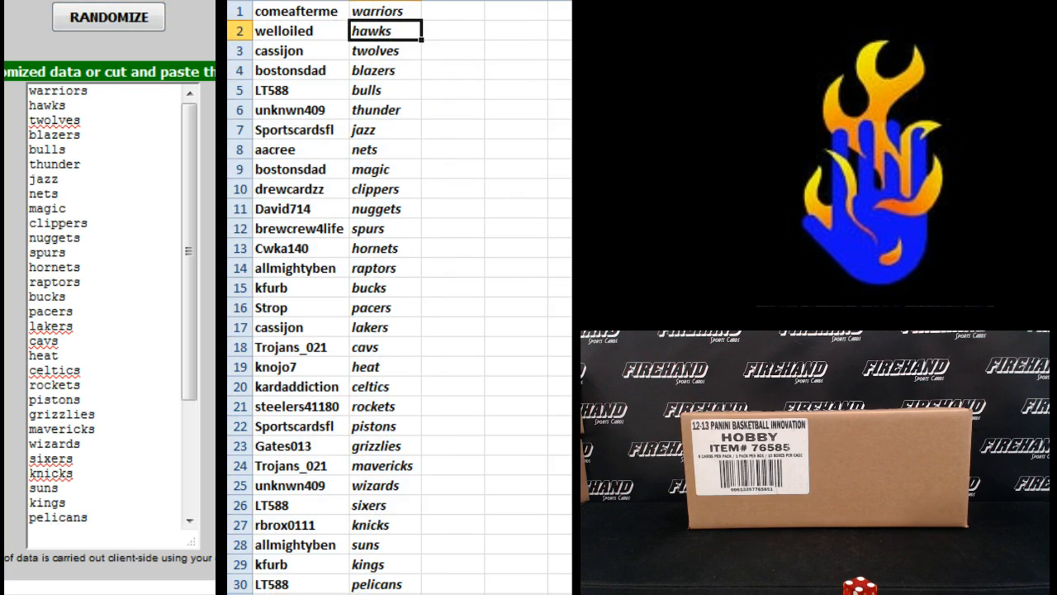
left_click(386, 69)
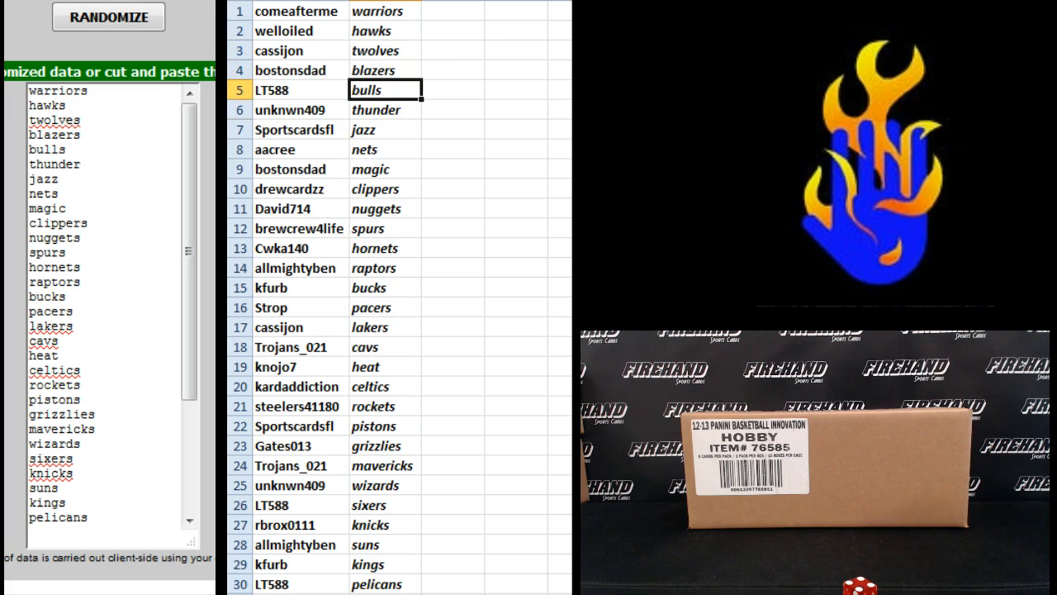
left_click(386, 128)
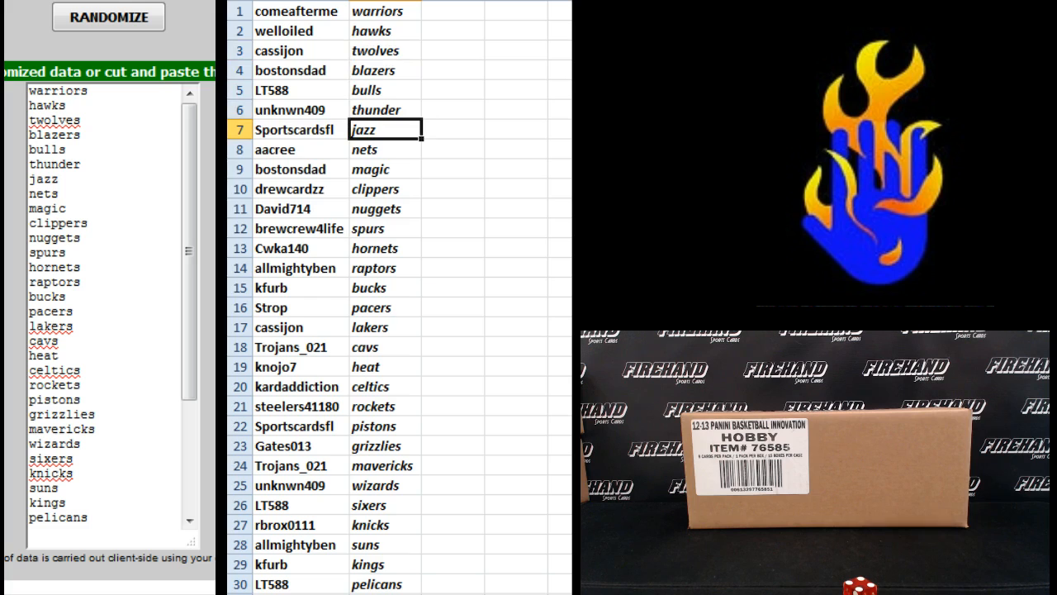
left_click(387, 149)
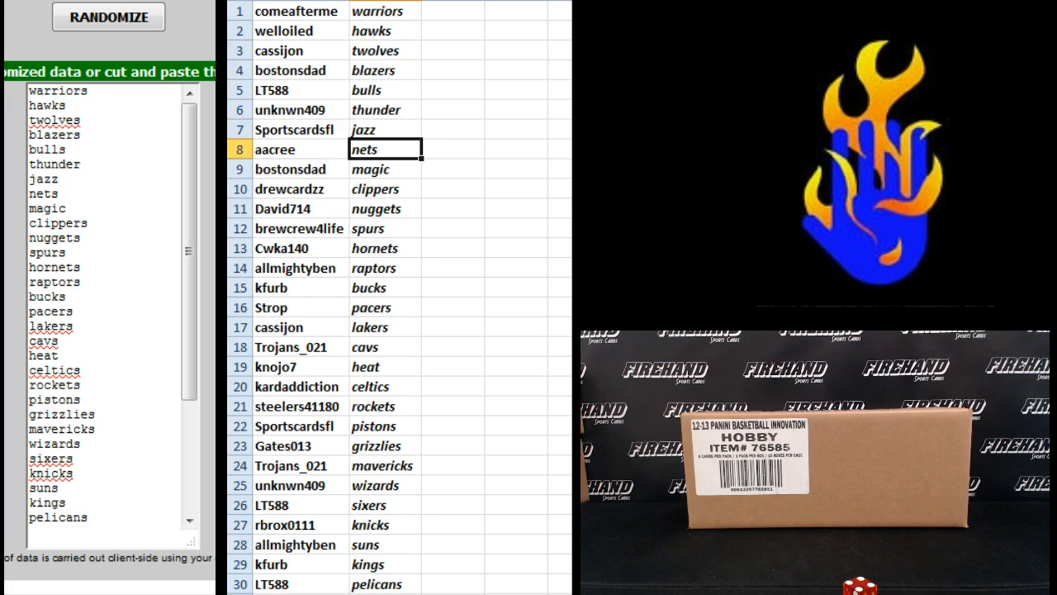
left_click(387, 169)
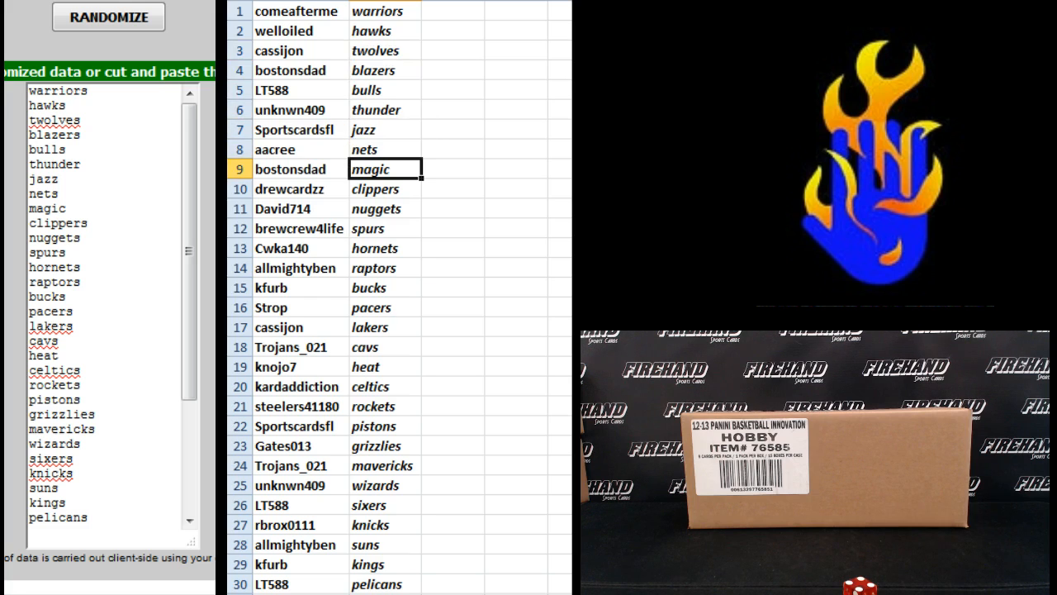
left_click(383, 189)
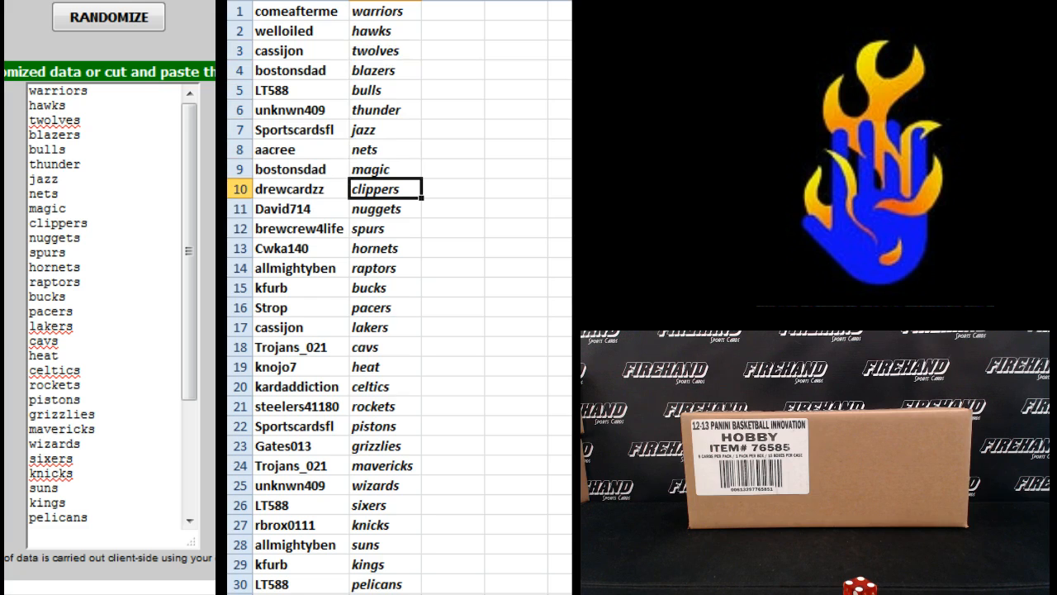
left_click(385, 228)
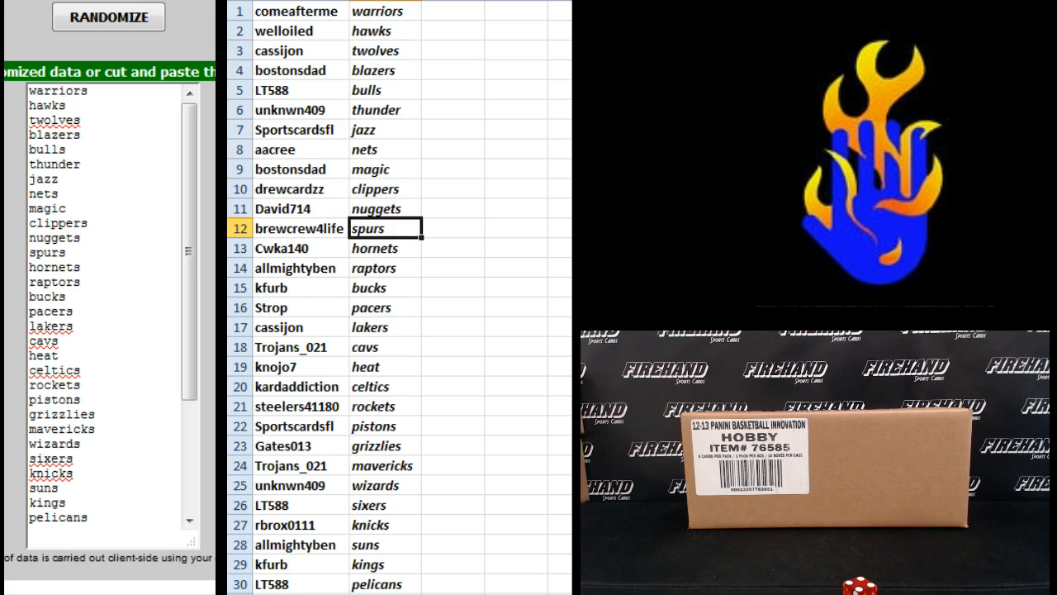
left_click(386, 247)
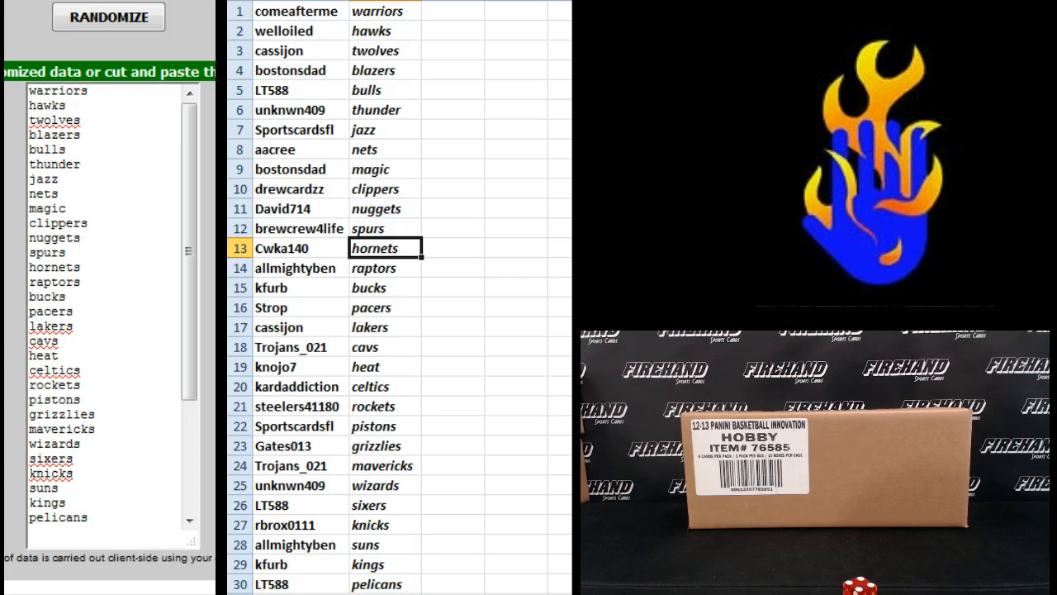
left_click(386, 288)
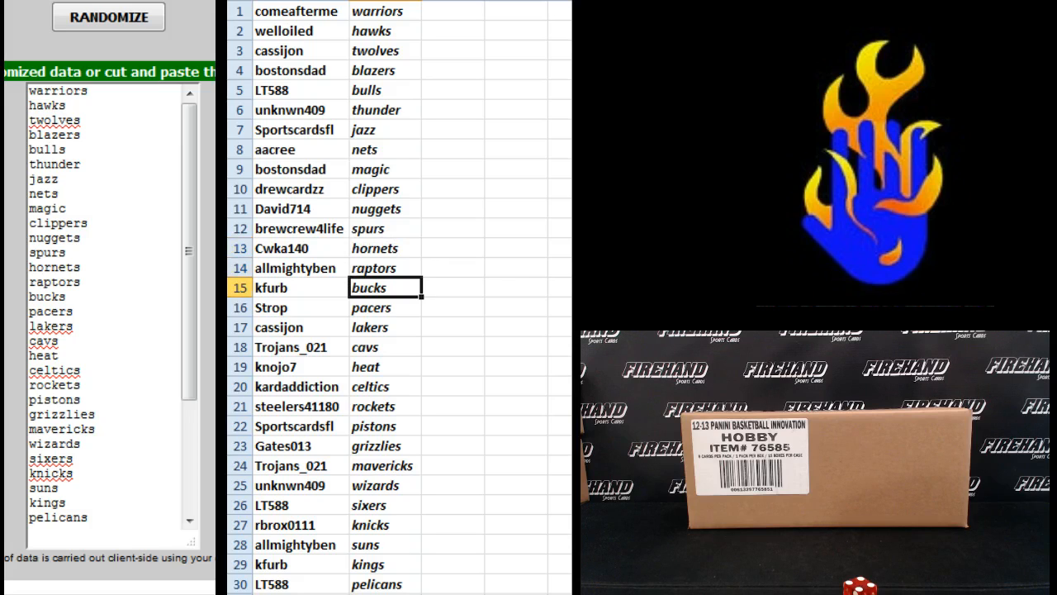
left_click(386, 307)
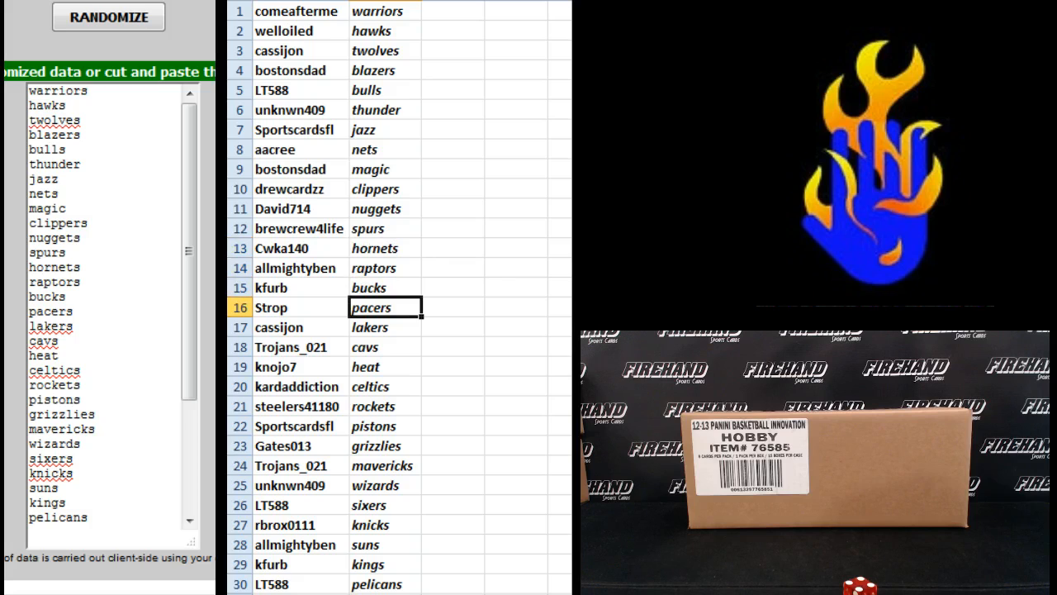
Step: Continue down the remaining rows reading out each participant's paired team to row 30
left_click(385, 327)
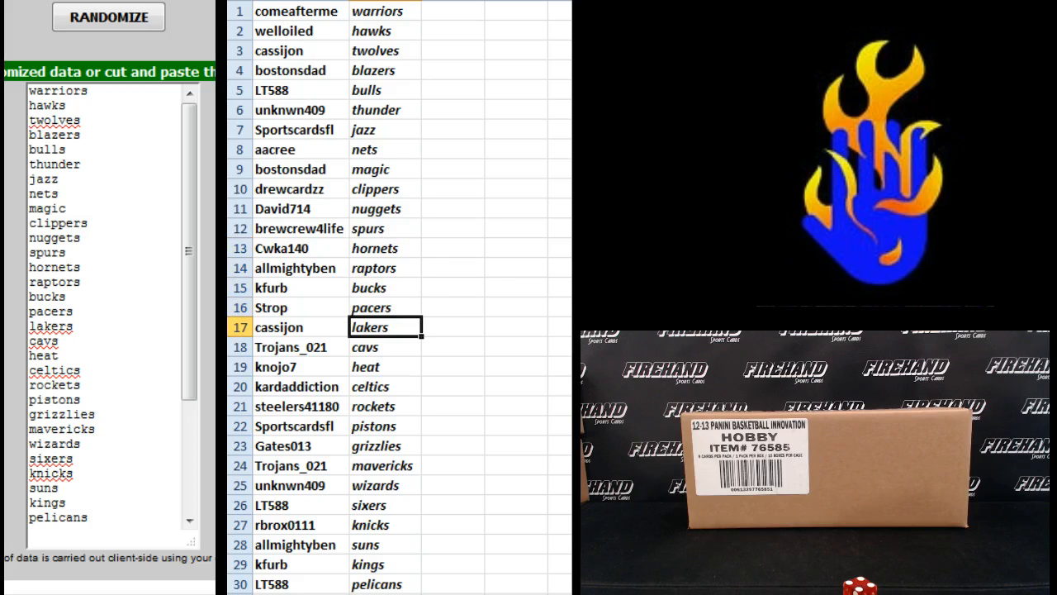
left_click(385, 347)
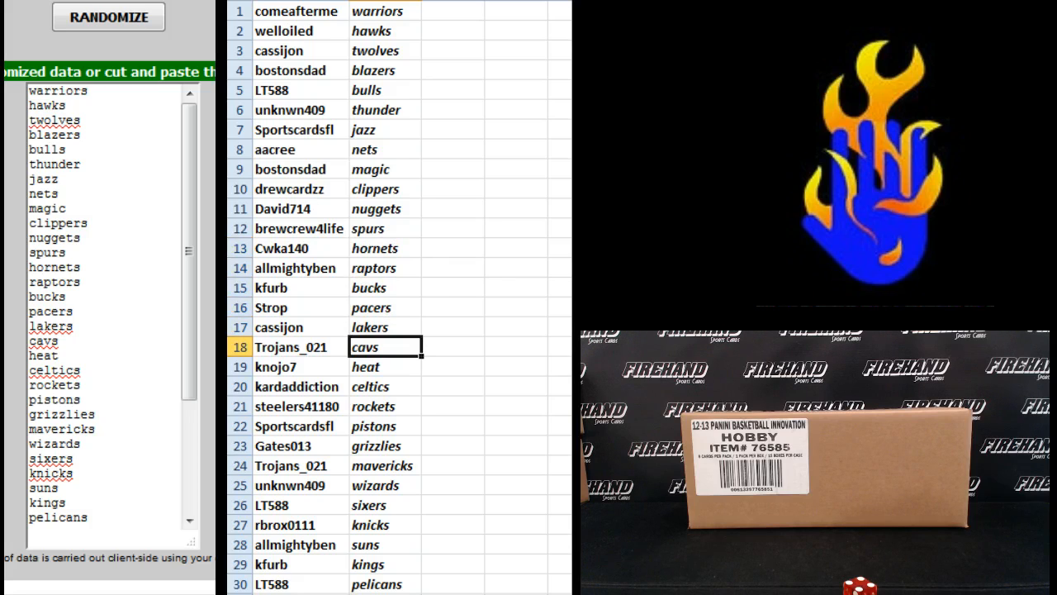
left_click(387, 366)
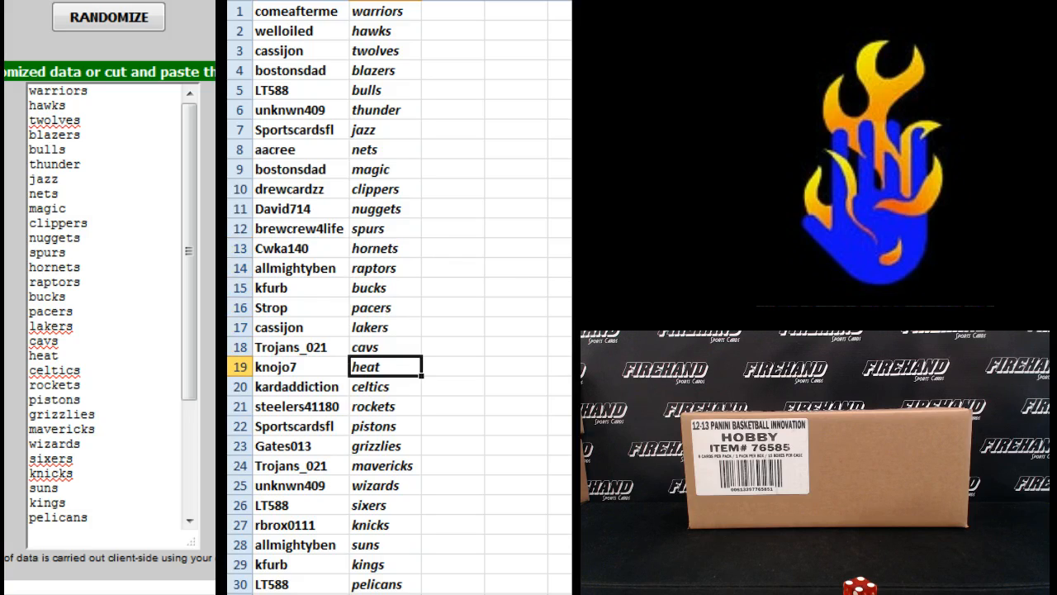
left_click(386, 387)
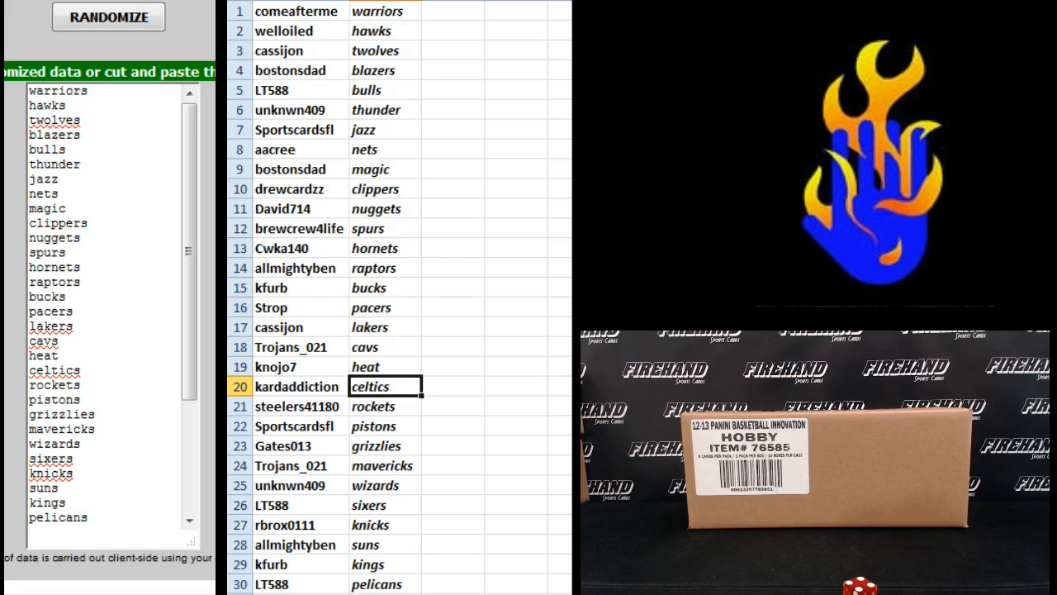
left_click(383, 406)
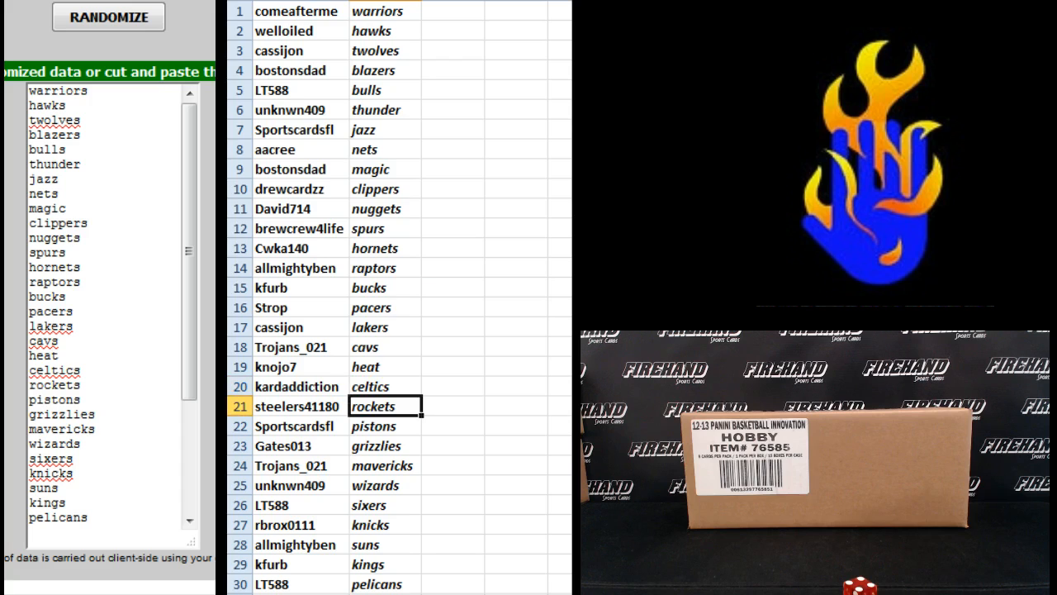
left_click(386, 426)
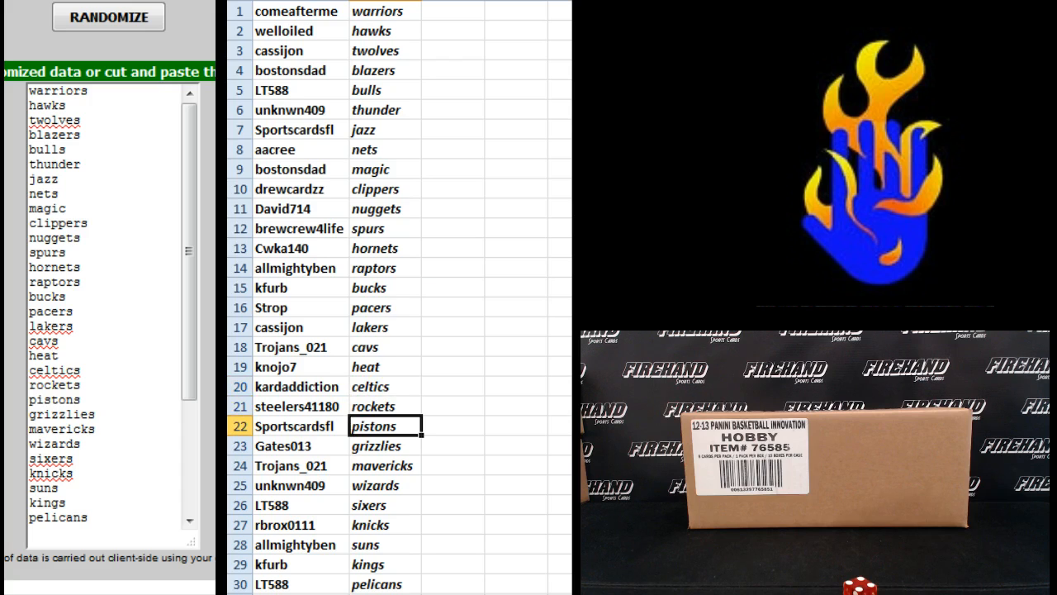
left_click(386, 446)
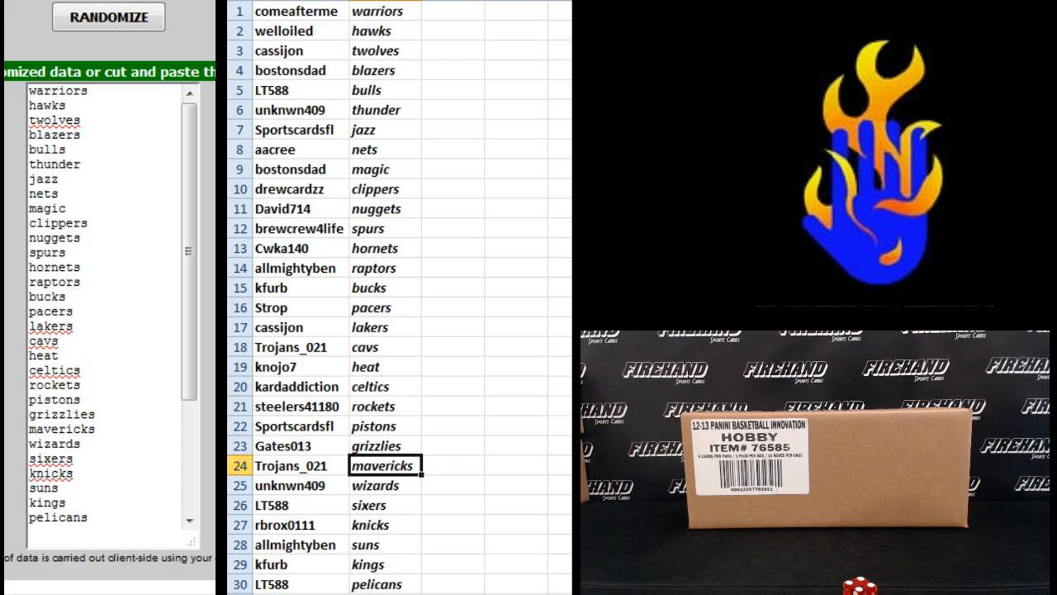
left_click(385, 505)
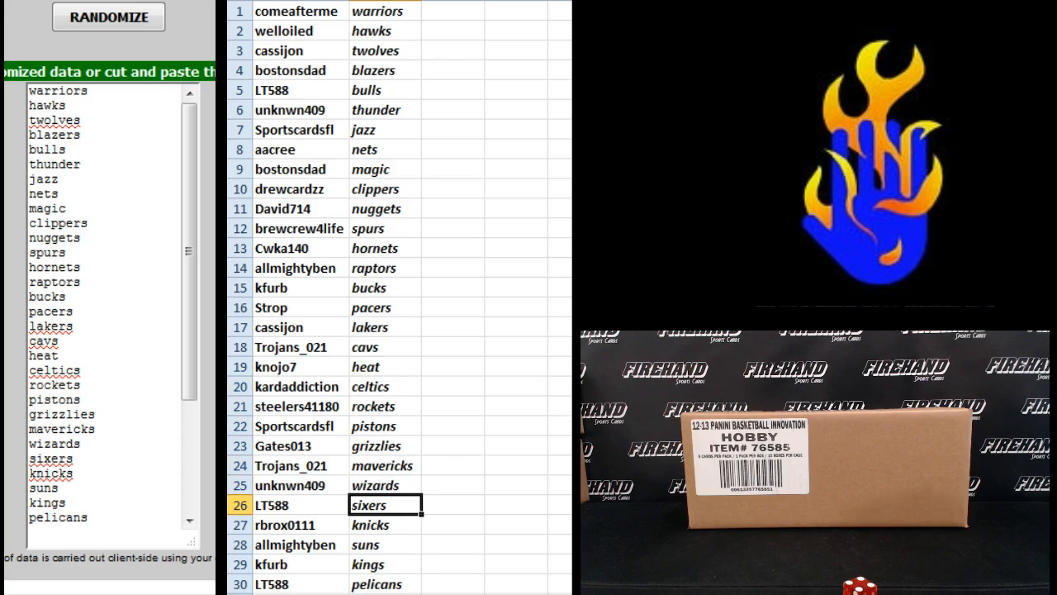
left_click(385, 525)
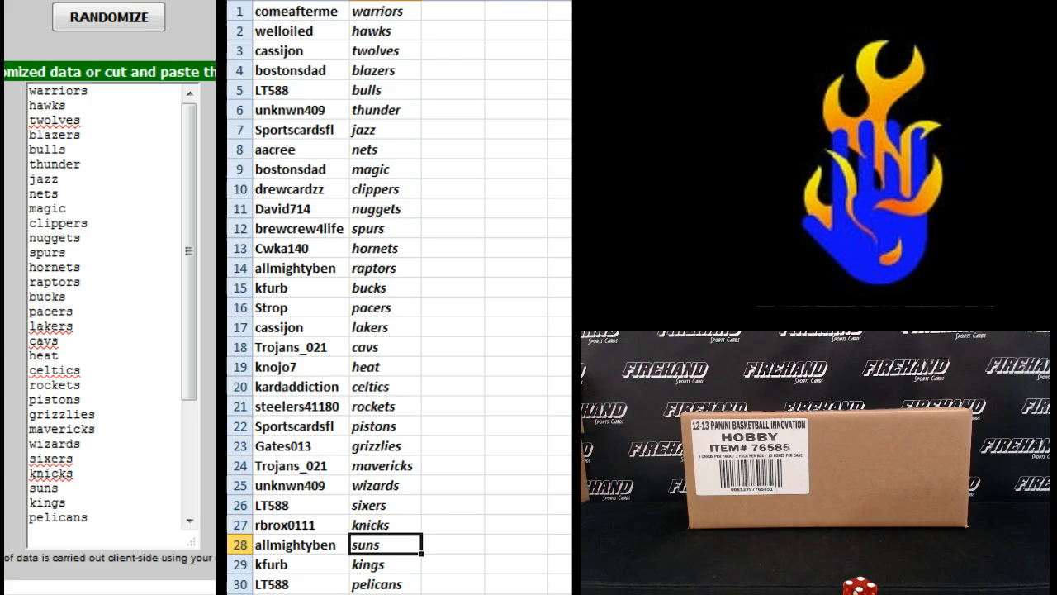
left_click(383, 585)
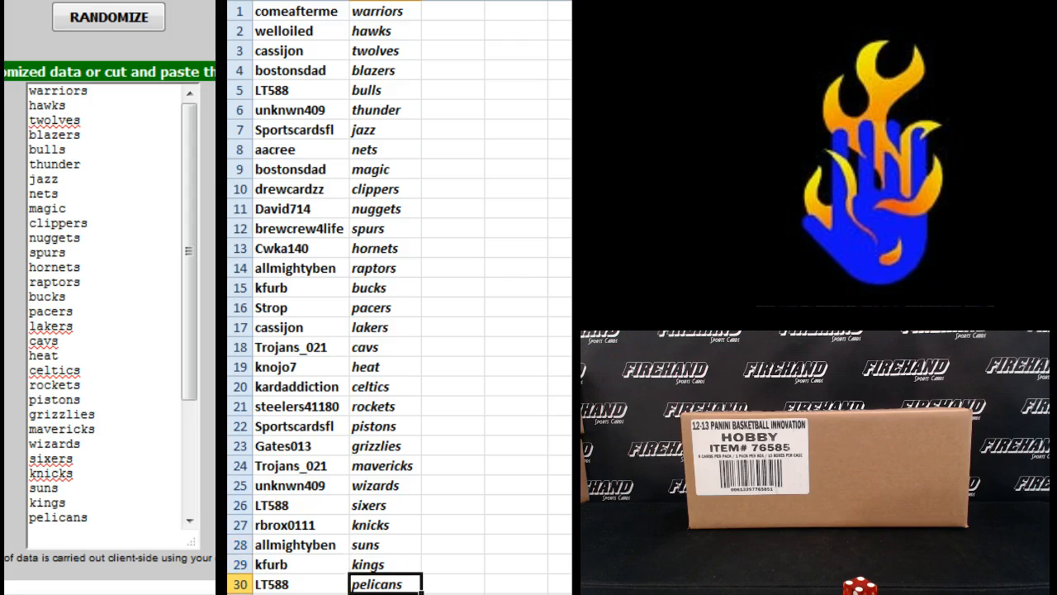